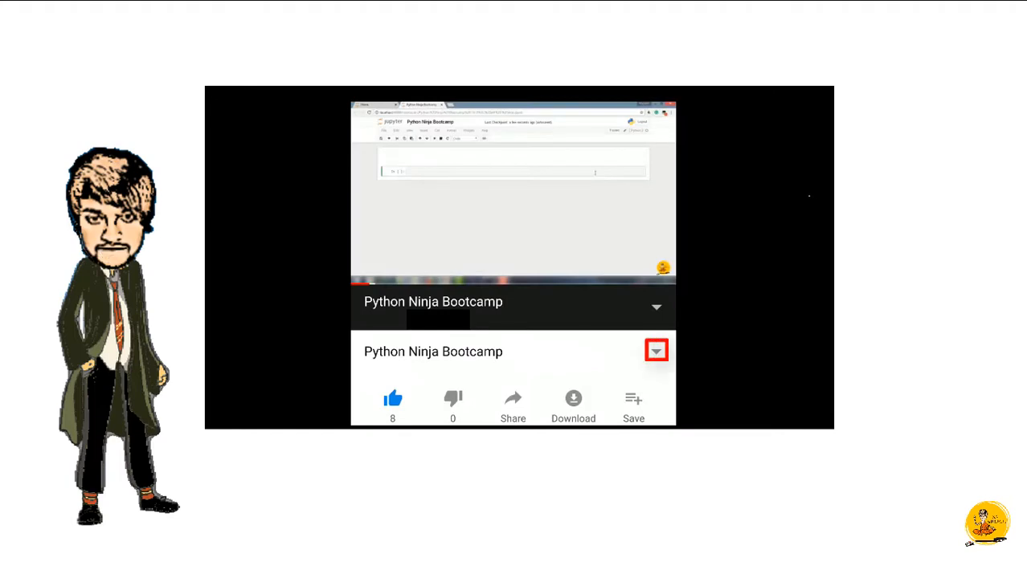
Leave the Python Ninja Bootcamp video page and return to the Android home screen.
{"action": "left_click", "coordinate": [656, 351]}
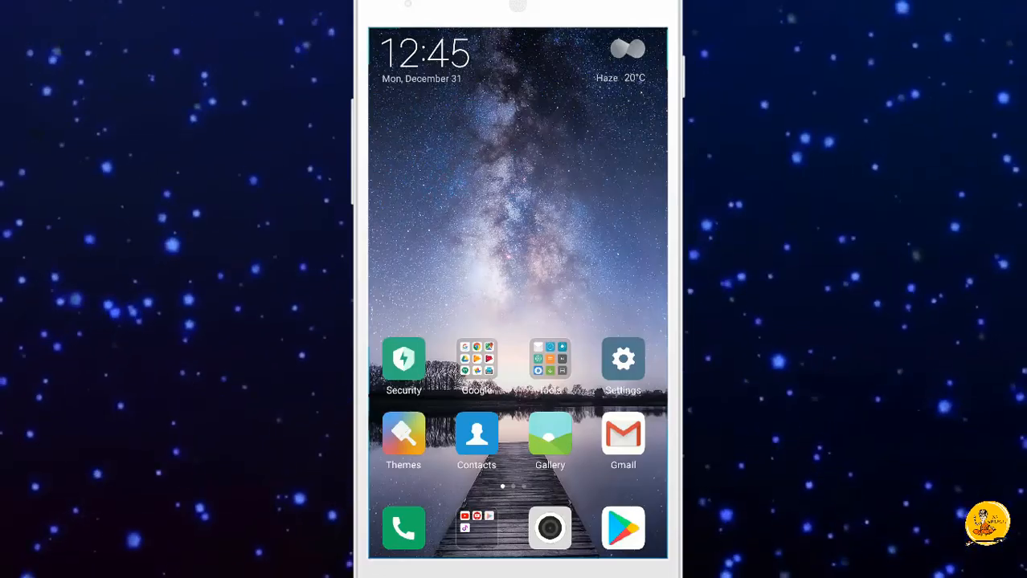
Install SoloLearn: Learn to Code for Free from the Play Store and launch it to its welcome screen.
{"action": "left_click", "coordinate": [621, 527]}
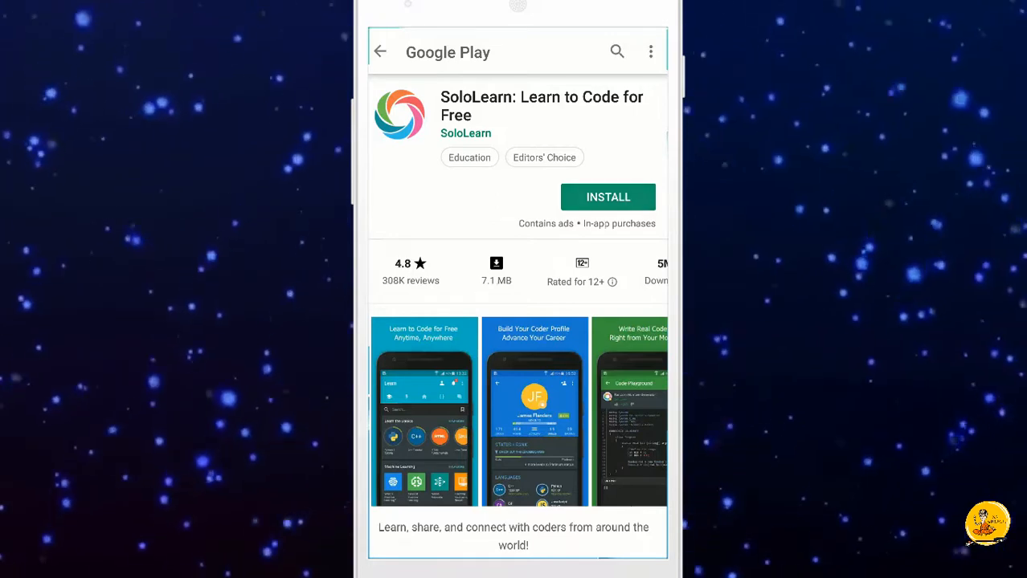
{"action": "left_click", "coordinate": [608, 196]}
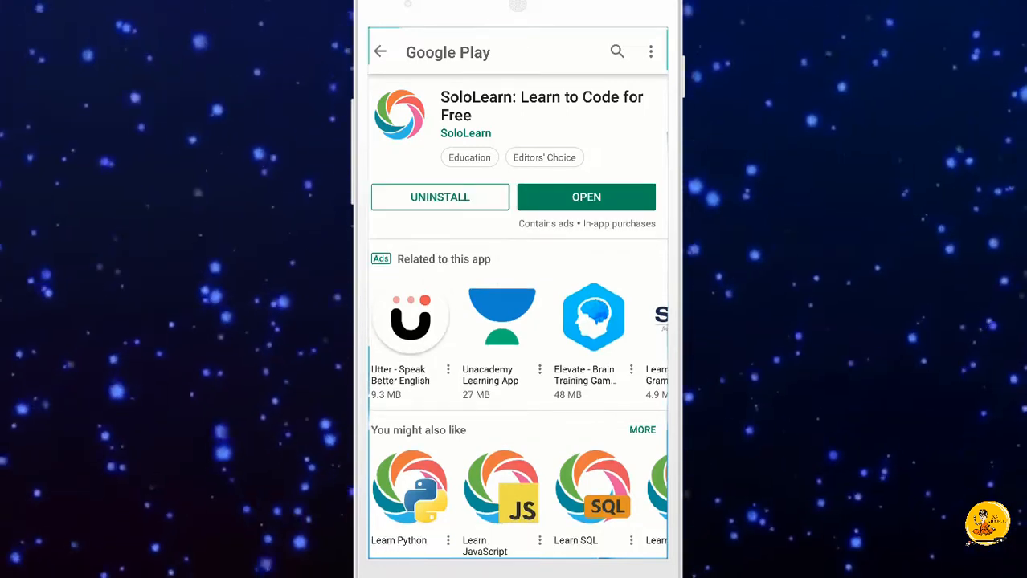
{"action": "left_click", "coordinate": [585, 196]}
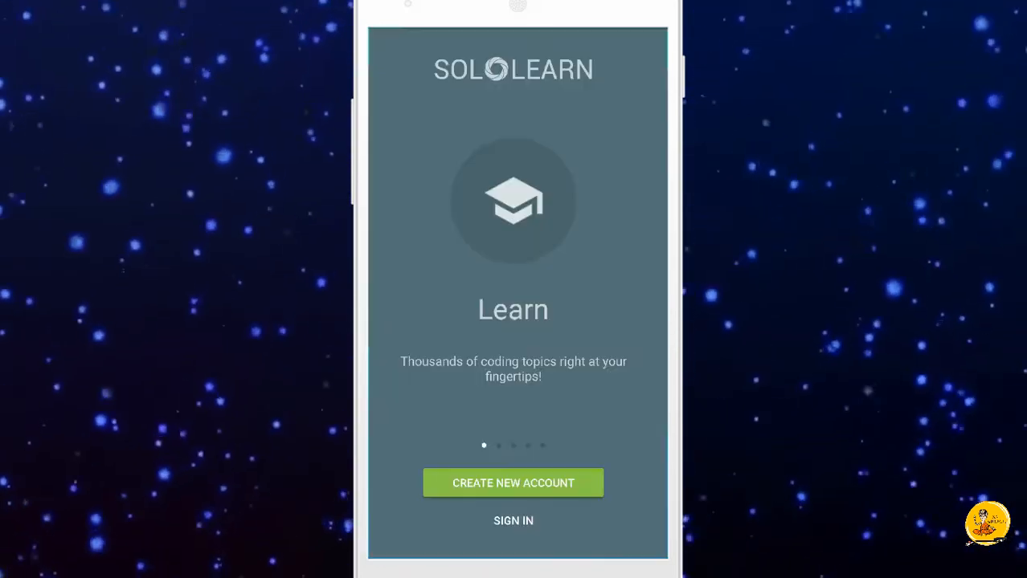
Create a new SoloLearn account with e-mail, name and password, declining the PRO trial.
{"action": "left_click", "coordinate": [513, 482]}
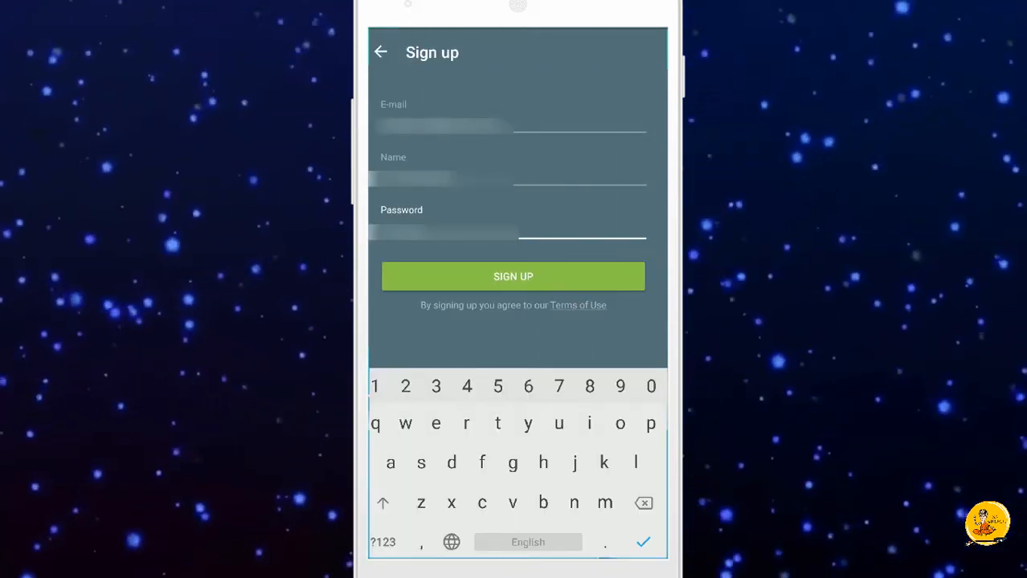
{"action": "left_click", "coordinate": [512, 276]}
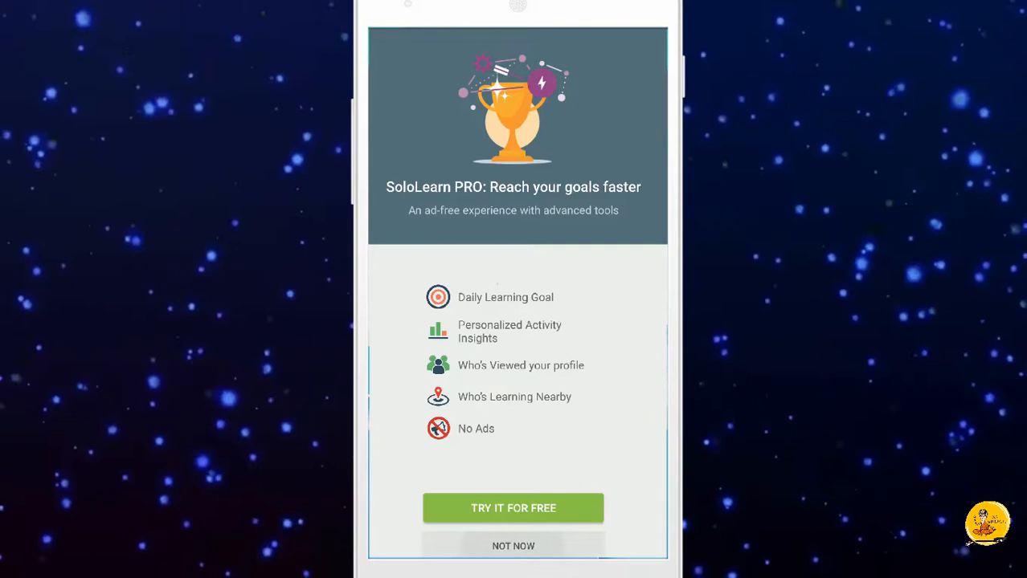
{"action": "left_click", "coordinate": [513, 547]}
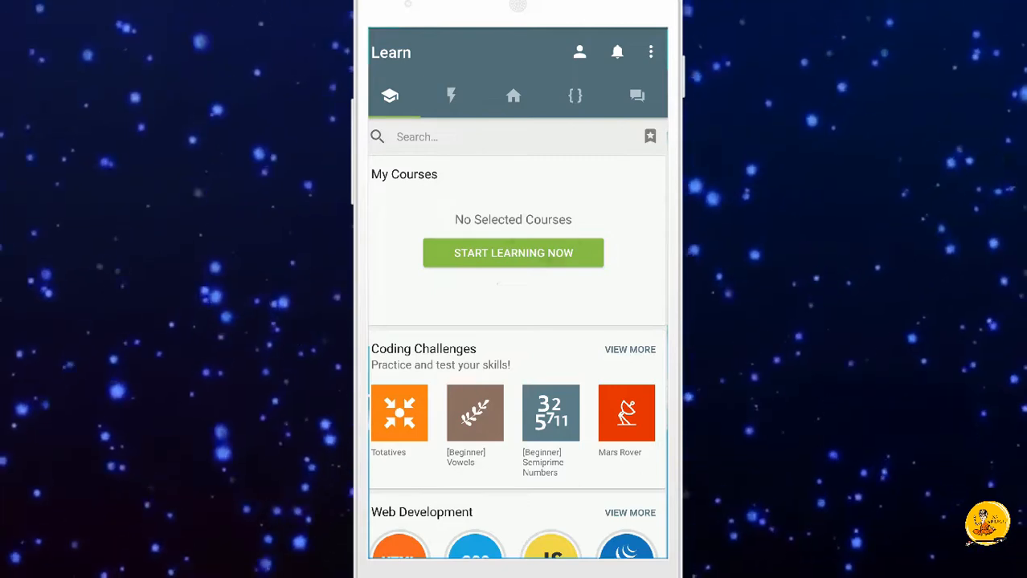
Start the Python 3 Tutorial course and browse the Basic Concepts module's lessons.
{"action": "left_click", "coordinate": [513, 254]}
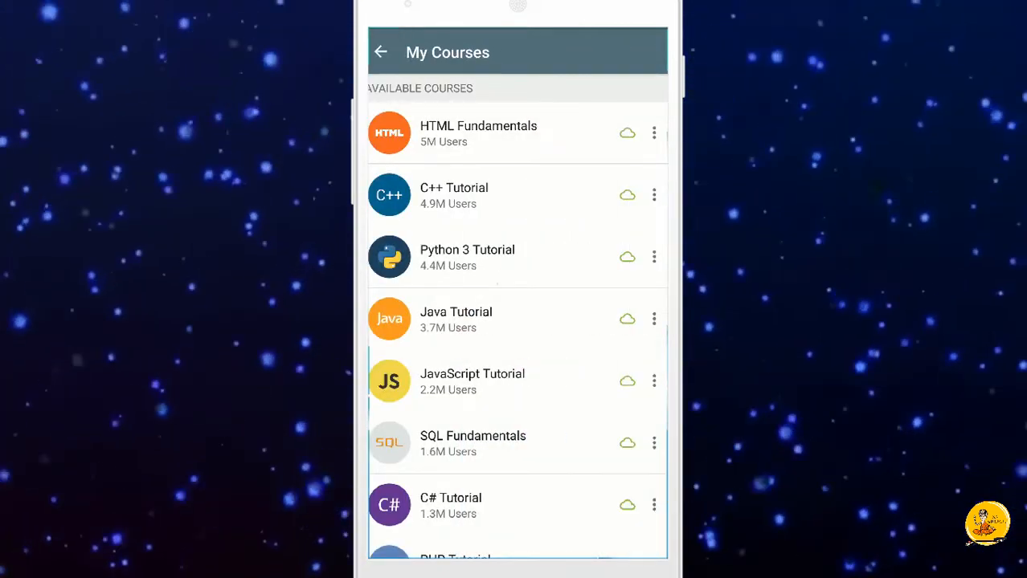
{"action": "left_click", "coordinate": [466, 258]}
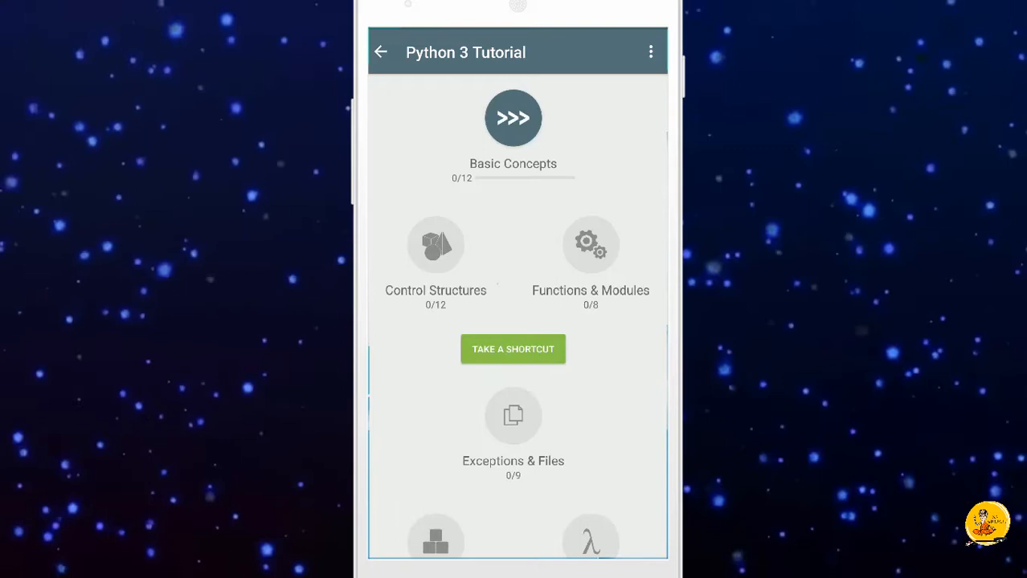
{"action": "left_click", "coordinate": [513, 119]}
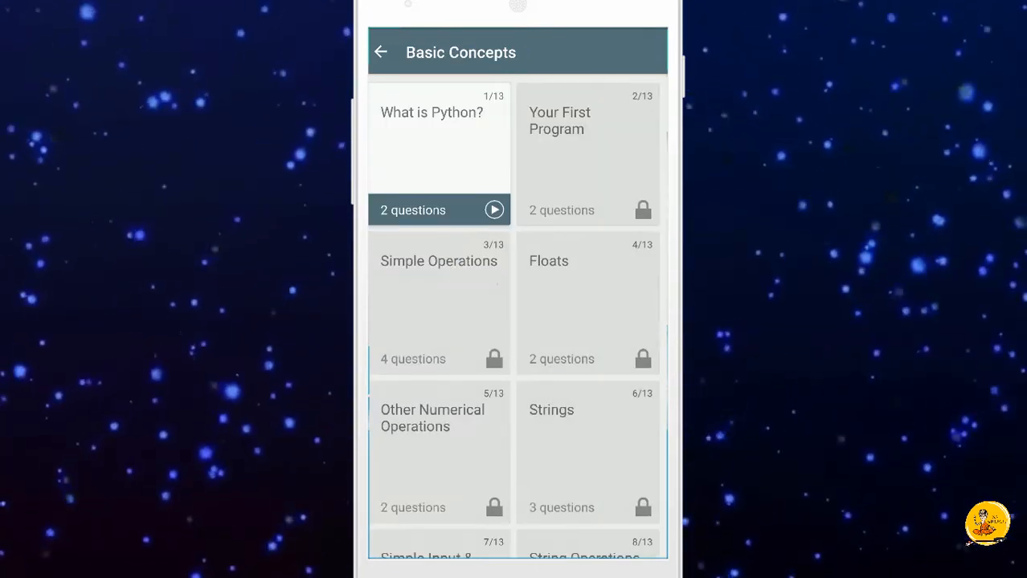
{"action": "scroll", "scroll_direction": "down", "scroll_amount": 3}
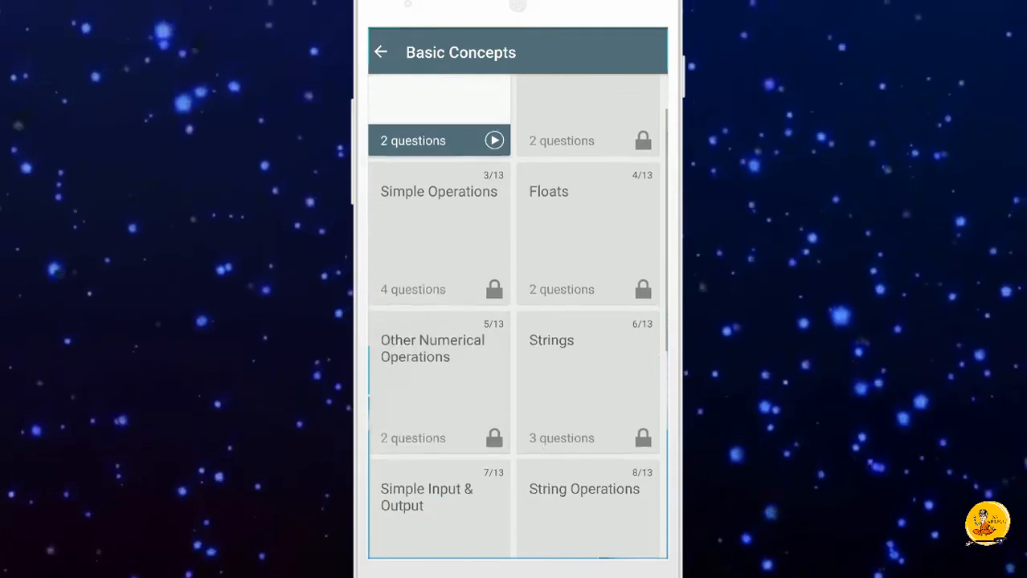
{"action": "scroll", "scroll_direction": "down", "scroll_amount": 3}
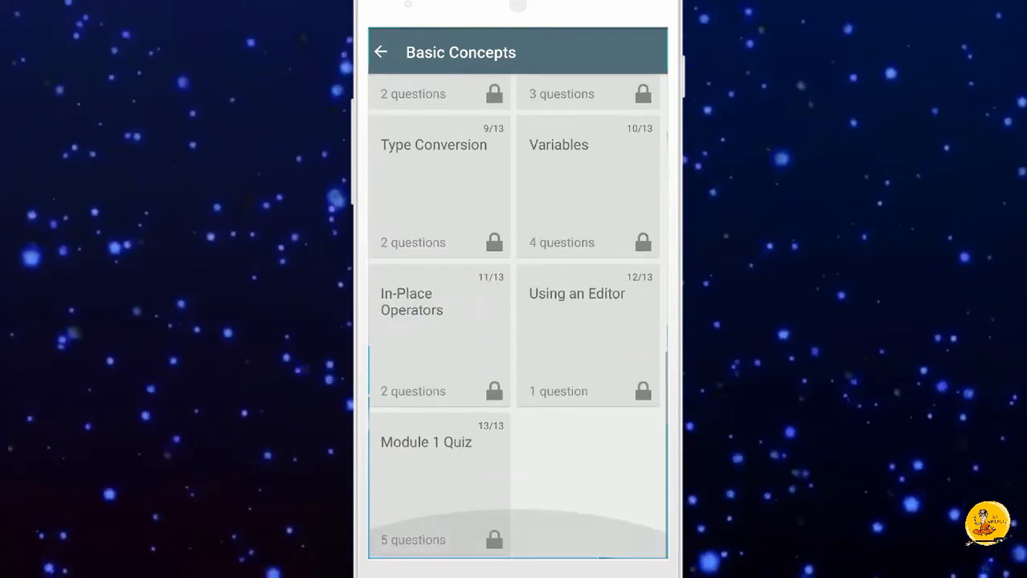
Return to the Python 3 Tutorial module map and reach its Certificate item at the bottom.
{"action": "left_click", "coordinate": [381, 50]}
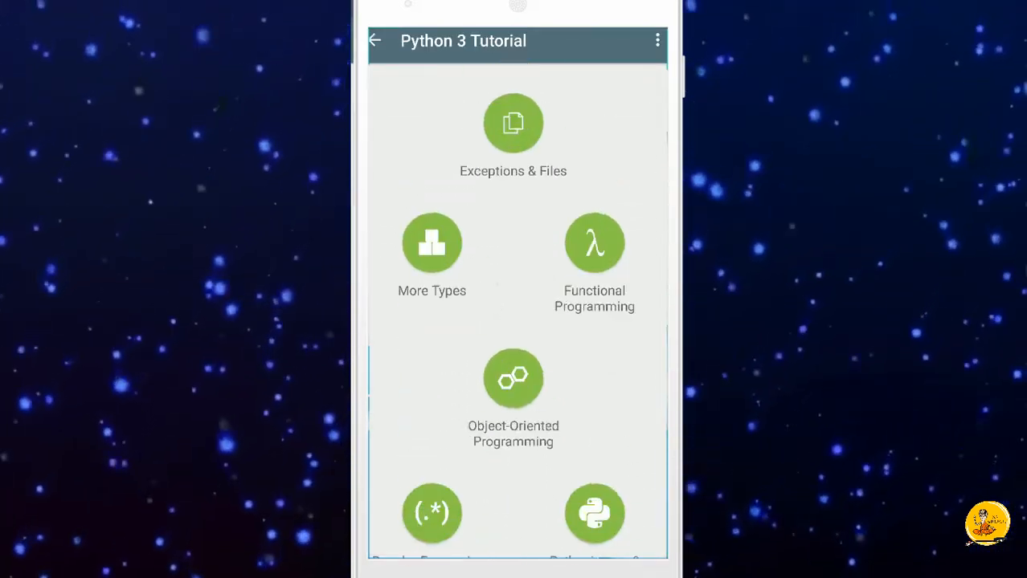
{"action": "scroll", "scroll_direction": "down", "scroll_amount": 3}
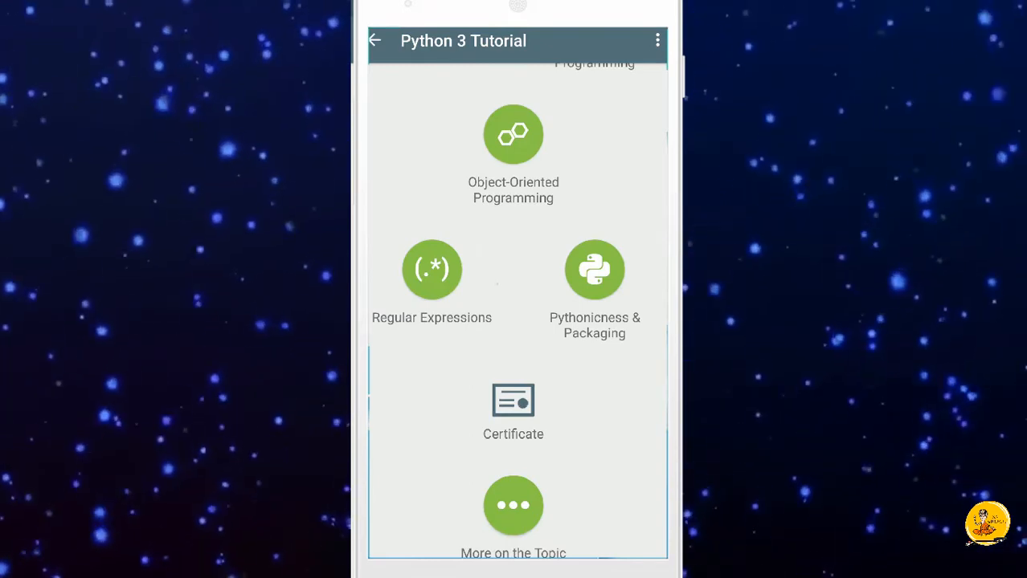
{"action": "left_click", "coordinate": [512, 402]}
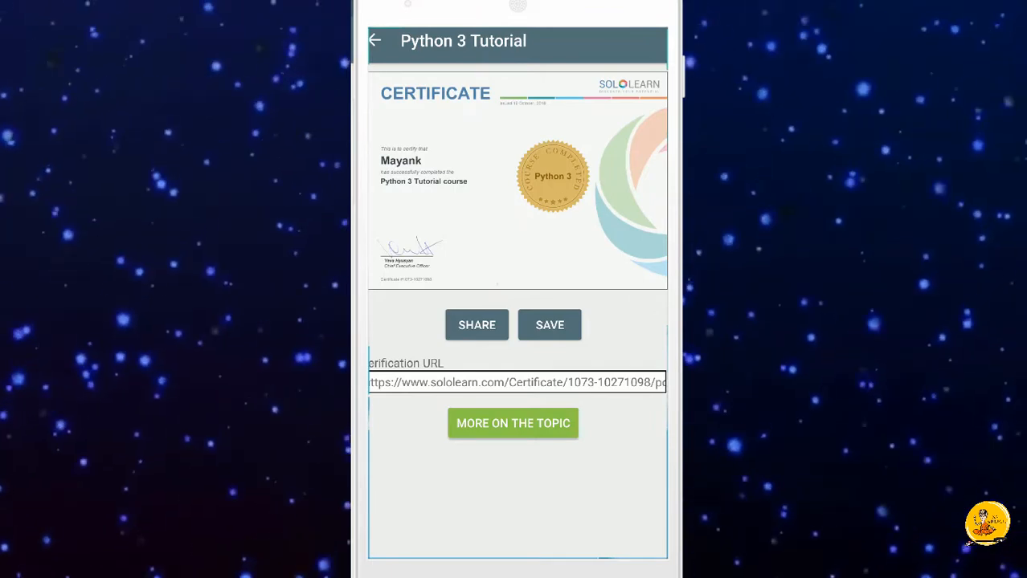
Show the Python 3 Tutorial certificate page, then land on the S.N Gurukul YouTube channel.
{"action": "left_click", "coordinate": [550, 325]}
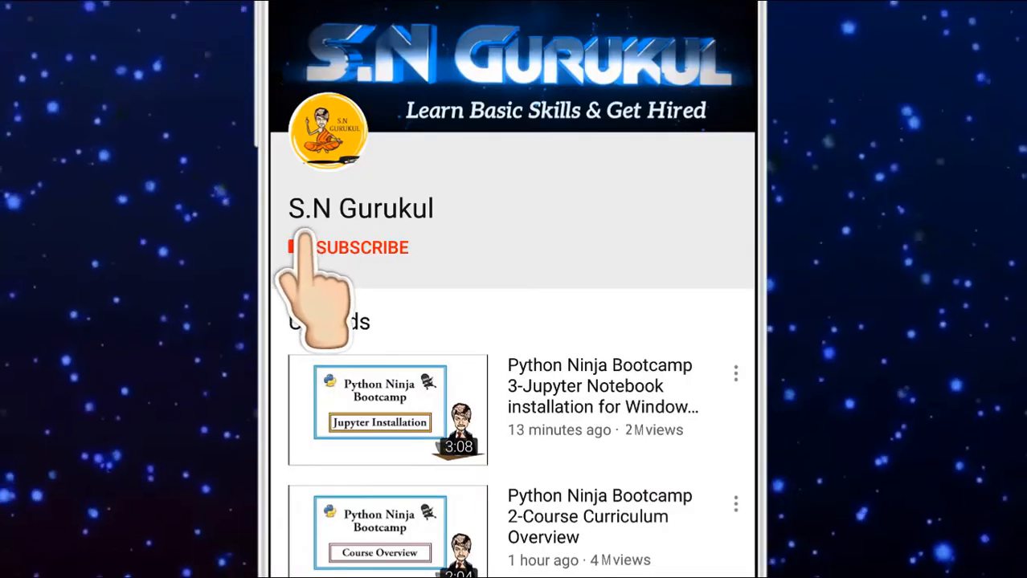
Subscribe to the S.N Gurukul channel with upload notifications turned on.
{"action": "left_click", "coordinate": [361, 248]}
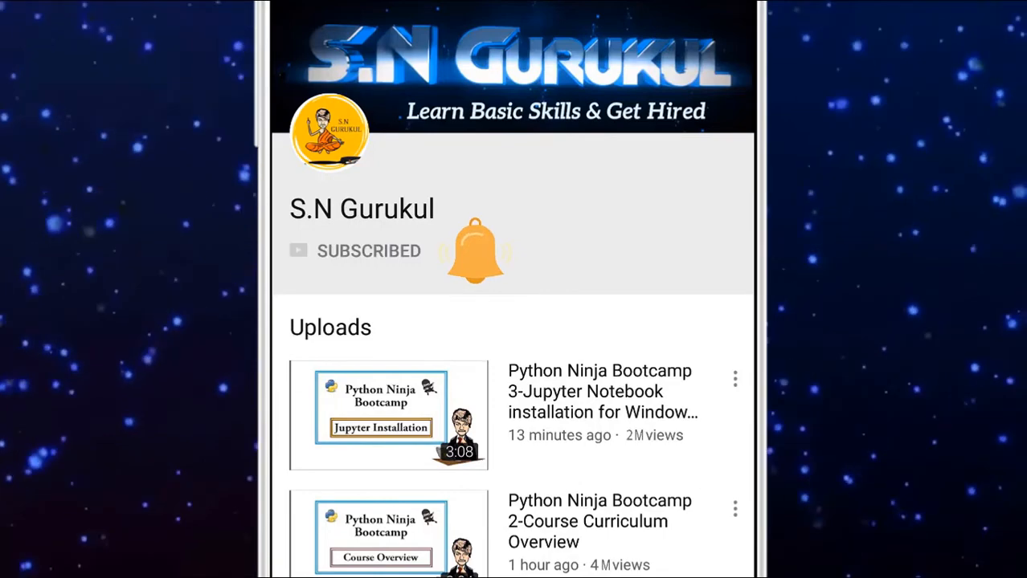